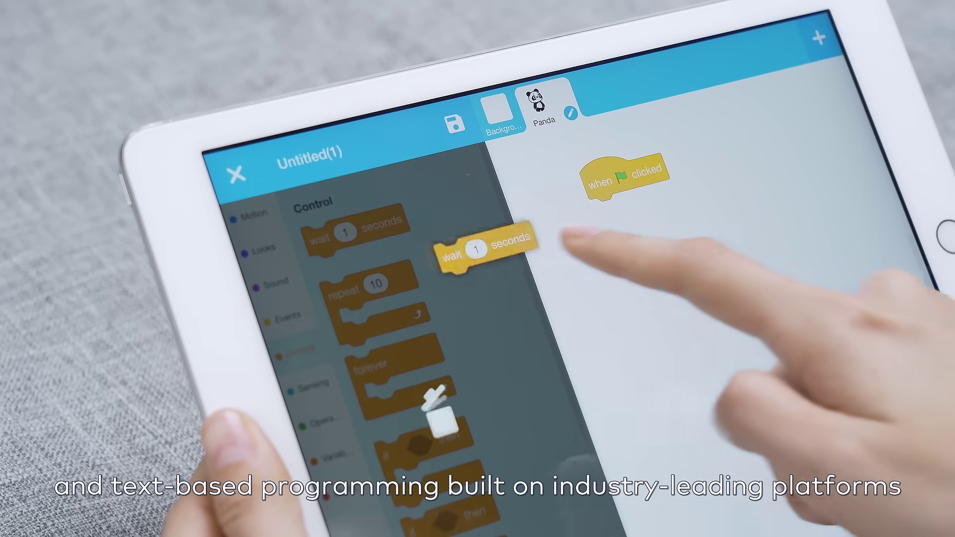
- Snap a 'wait 1 seconds' block from the Control palette beneath the 'when flag clicked' hat block
drag(482, 253, 631, 201)
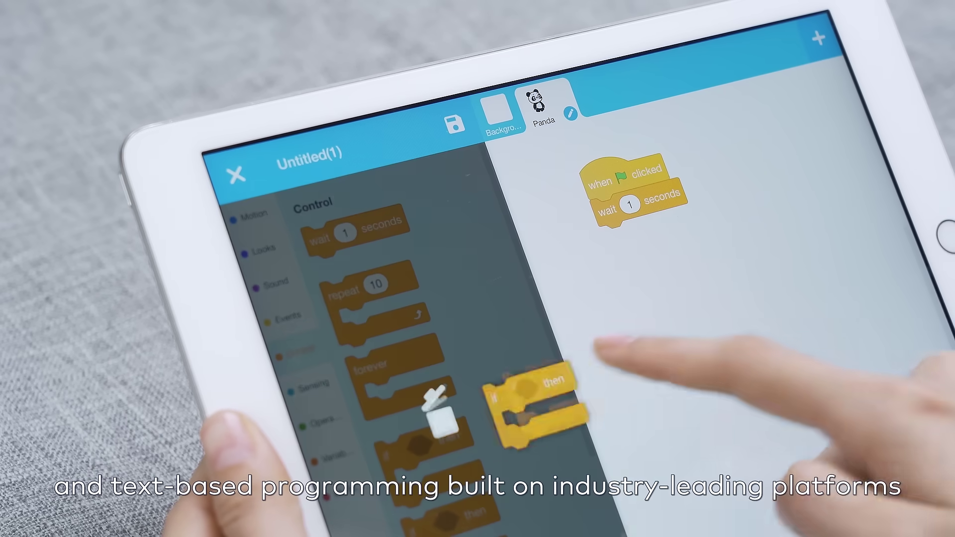